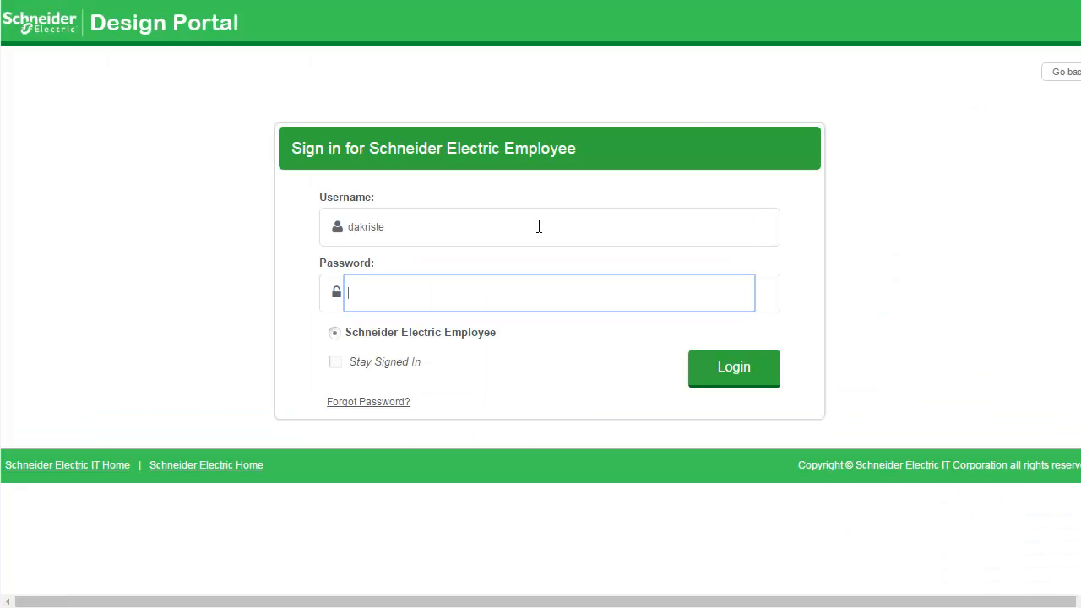
# Enter the account password to sign in to the Design Portal
pyautogui.write('•••••')
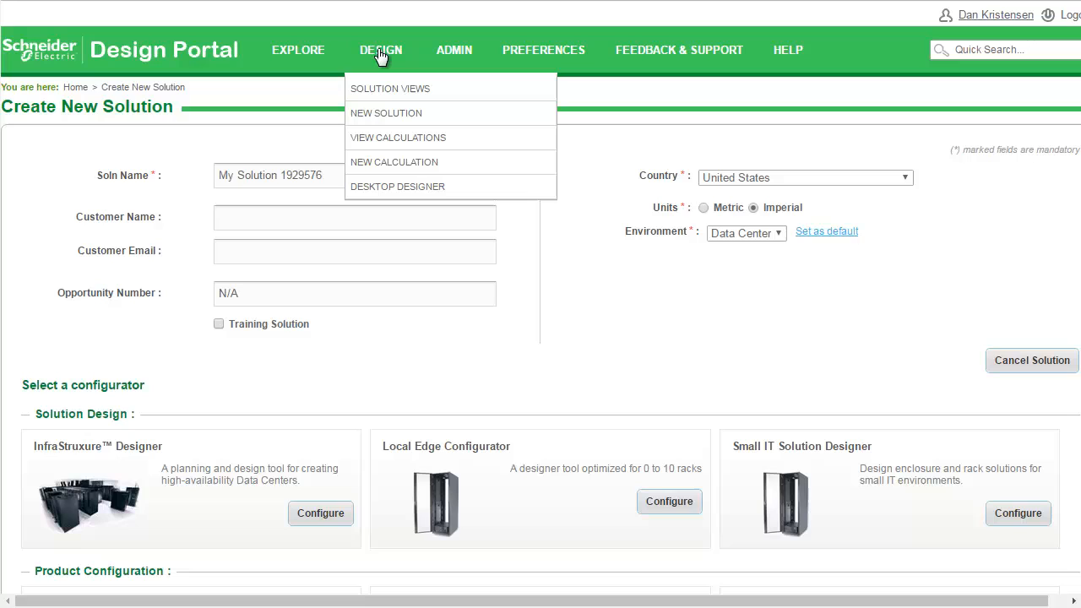
pyautogui.moveTo(550, 177)
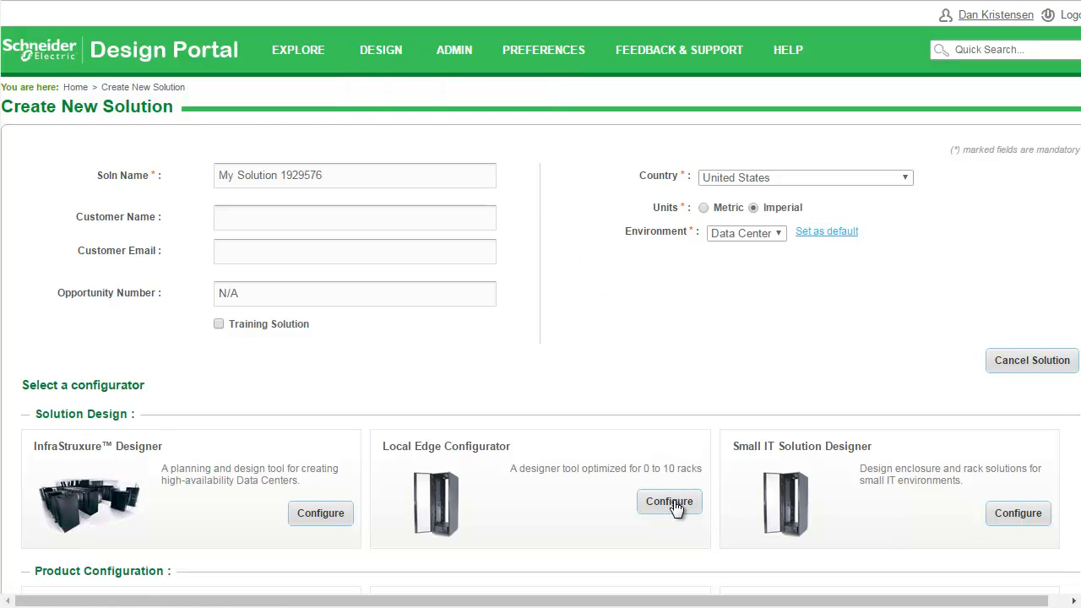
# Launch Local Edge Configurator and pick the 24U SX Micro DC Xpress offer from the catalog
pyautogui.click(669, 501)
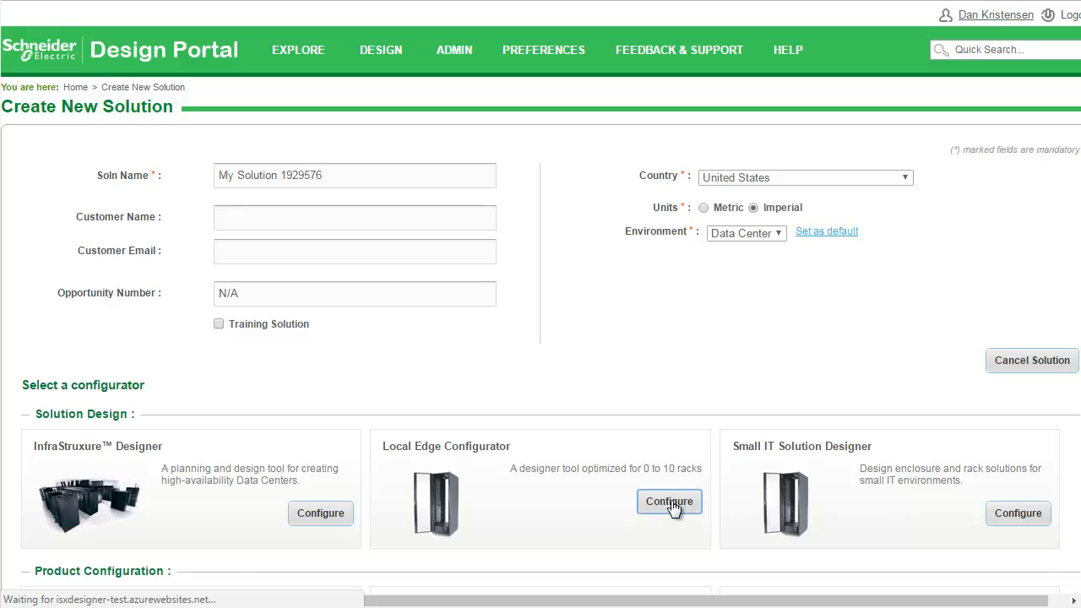
pyautogui.click(669, 502)
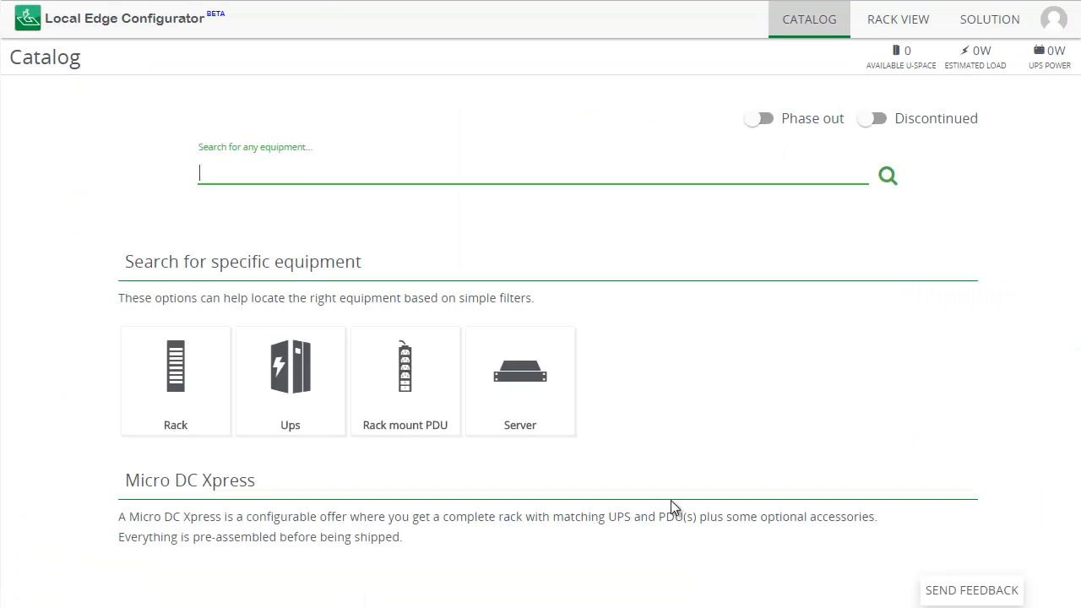
pyautogui.scroll(-3)
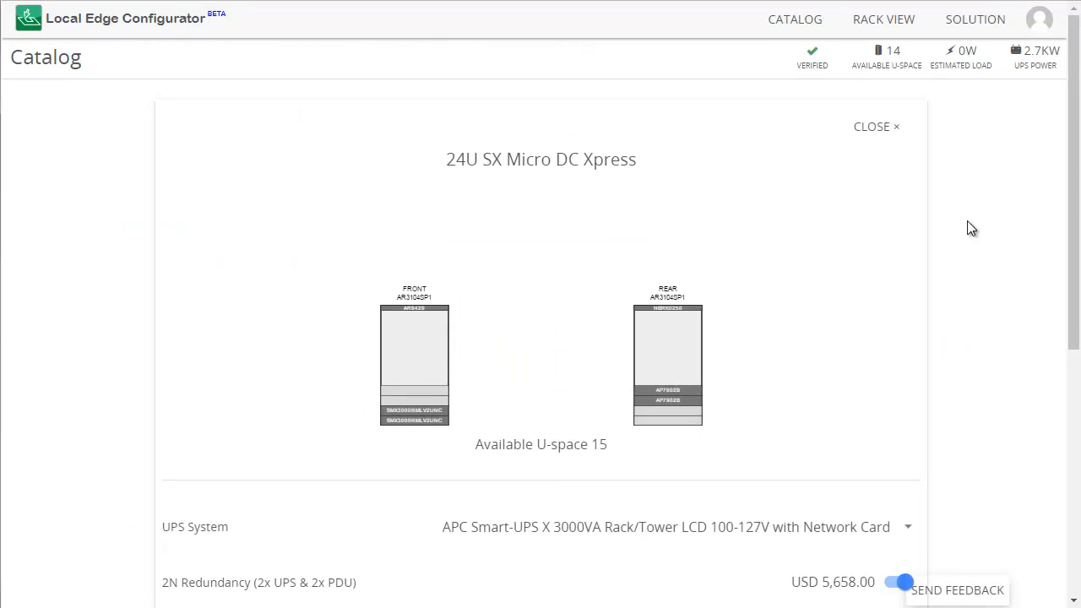
pyautogui.scroll(-3)
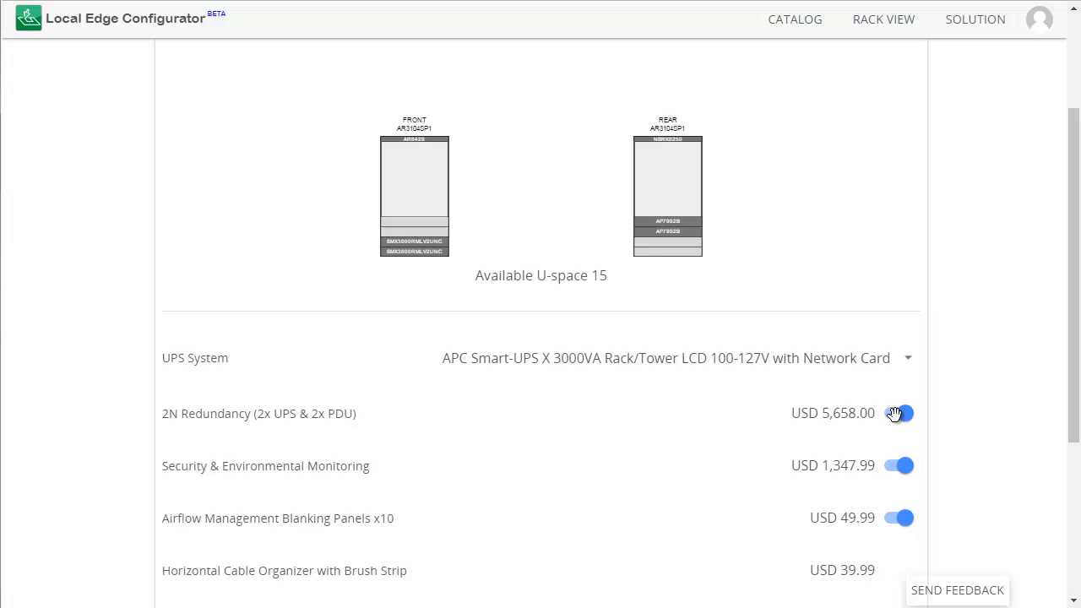
pyautogui.click(901, 412)
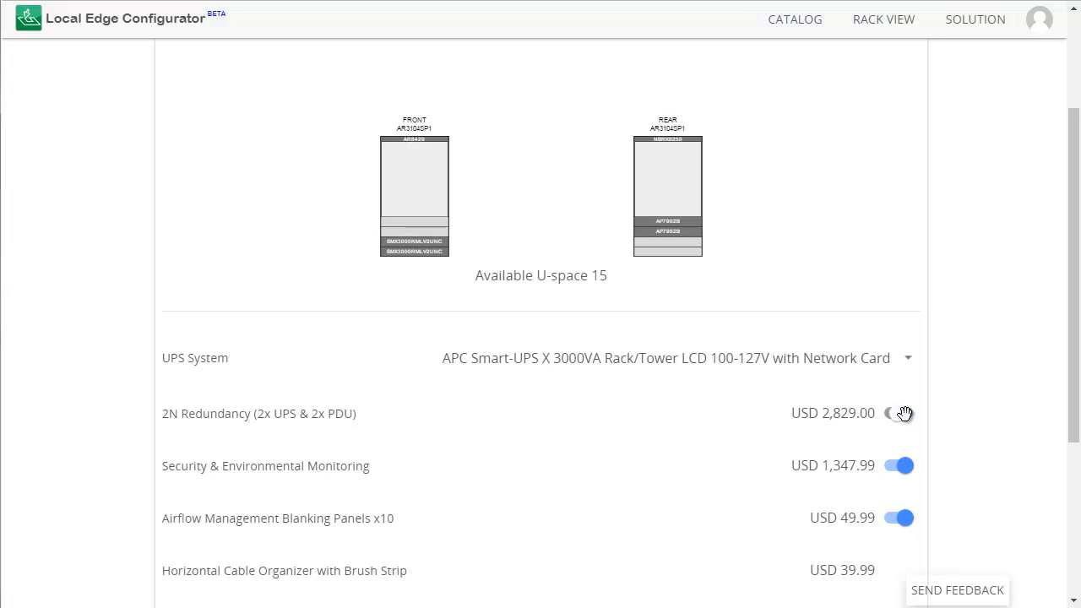
pyautogui.click(899, 413)
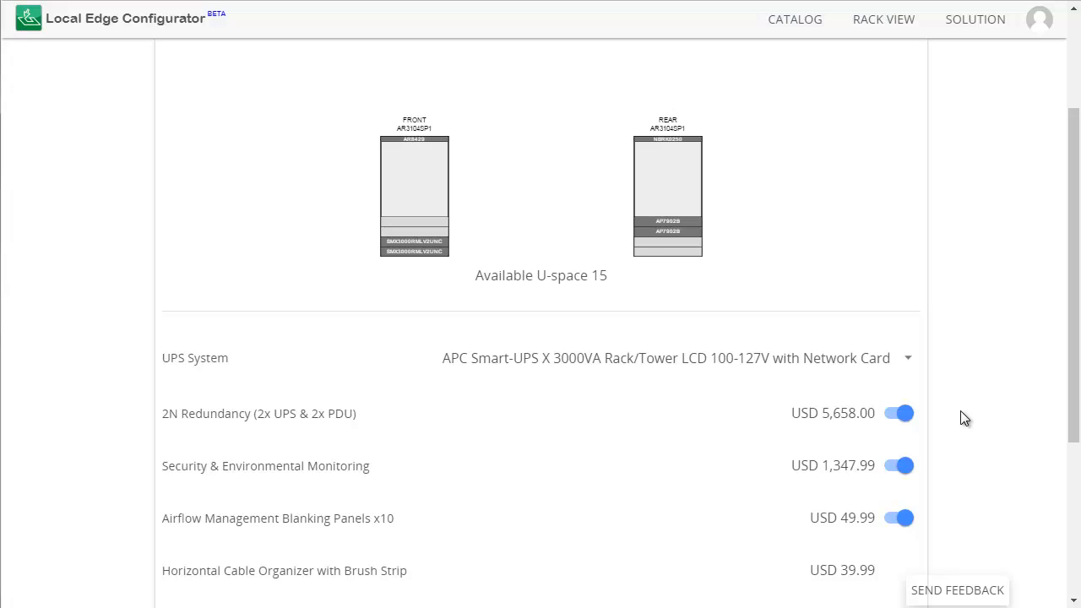
pyautogui.click(899, 466)
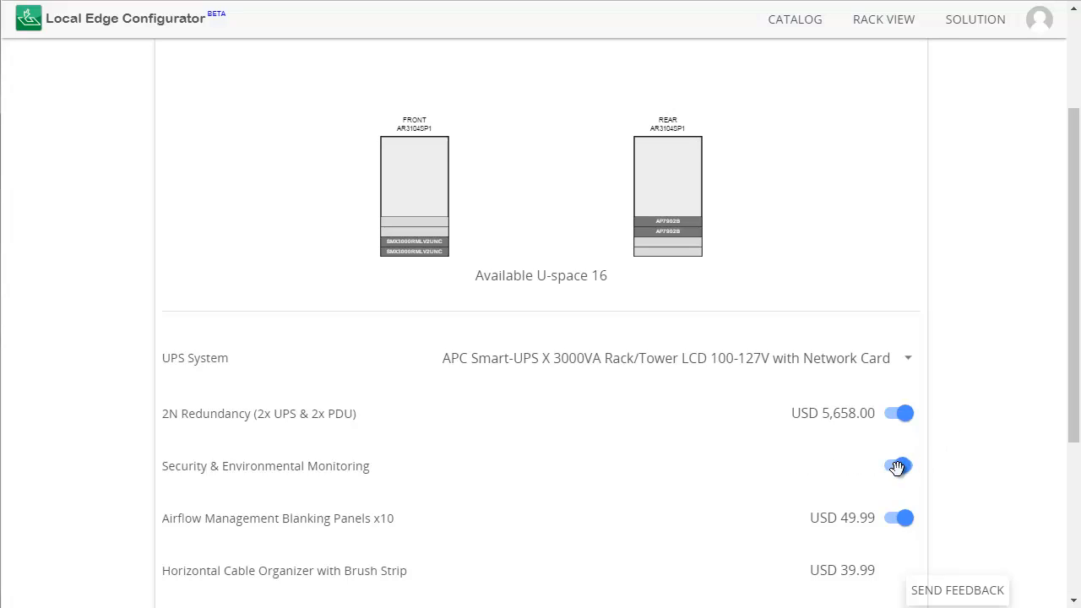
pyautogui.click(899, 467)
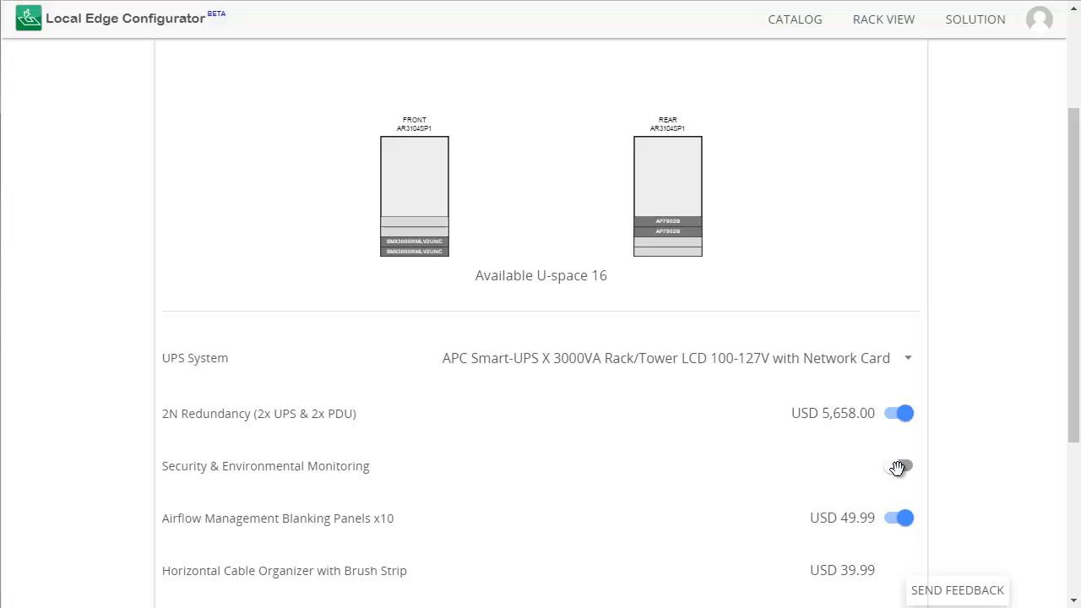
pyautogui.click(899, 466)
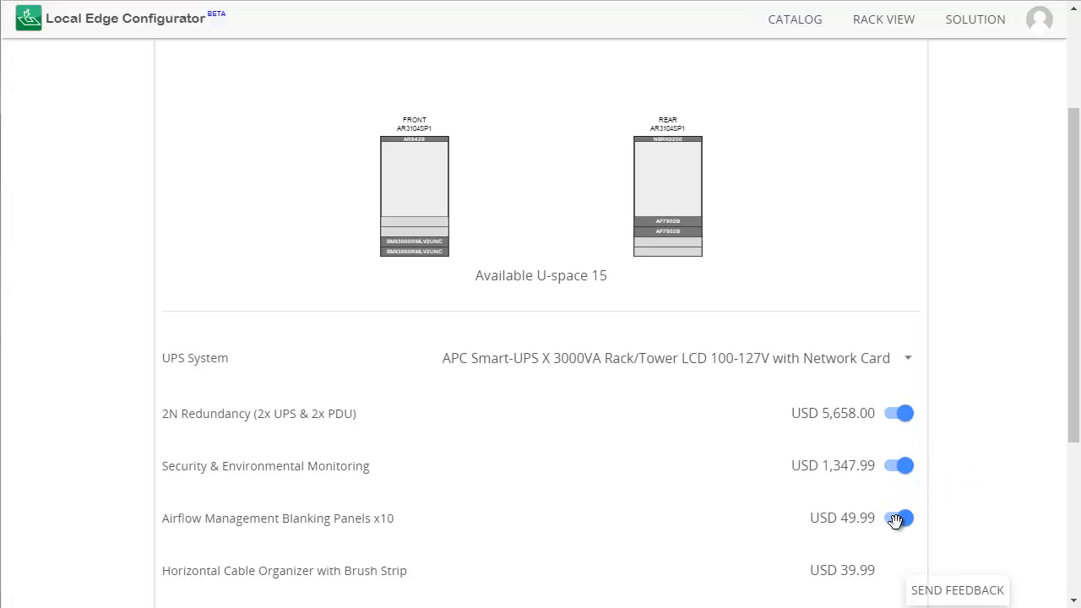
pyautogui.click(899, 517)
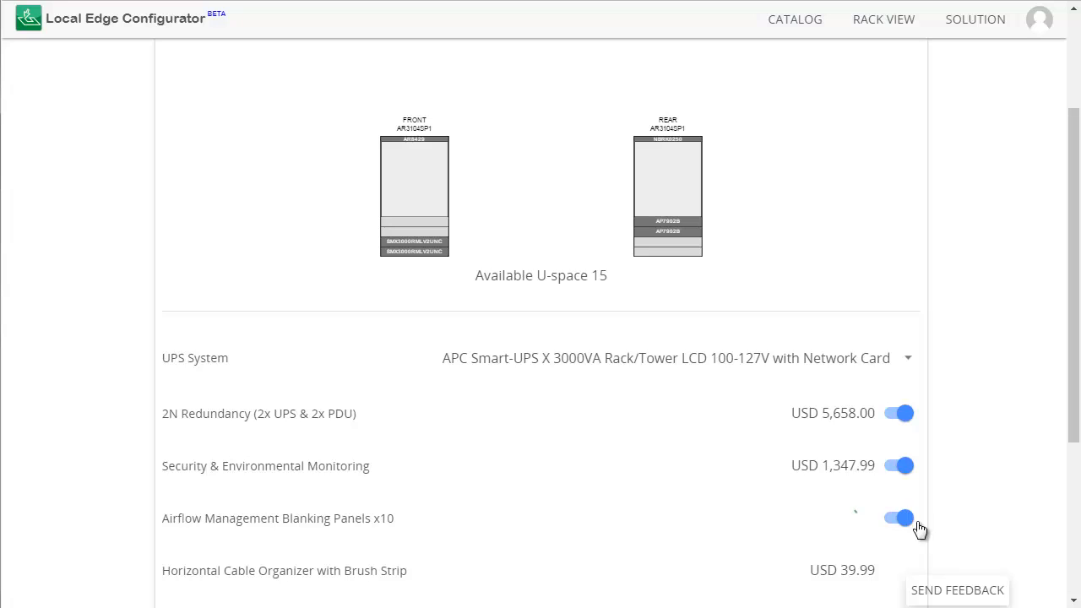
pyautogui.click(899, 518)
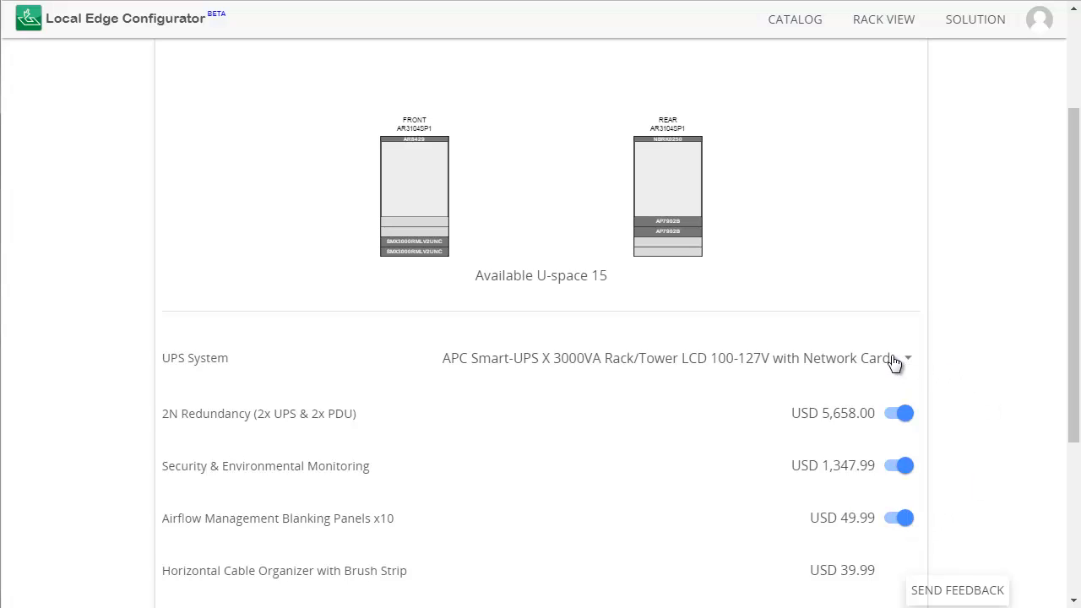
# Select the APC Smart-UPS SRT 3000VA RM 208V Network Card and add the Micro DC Xpress to the solution
pyautogui.click(907, 358)
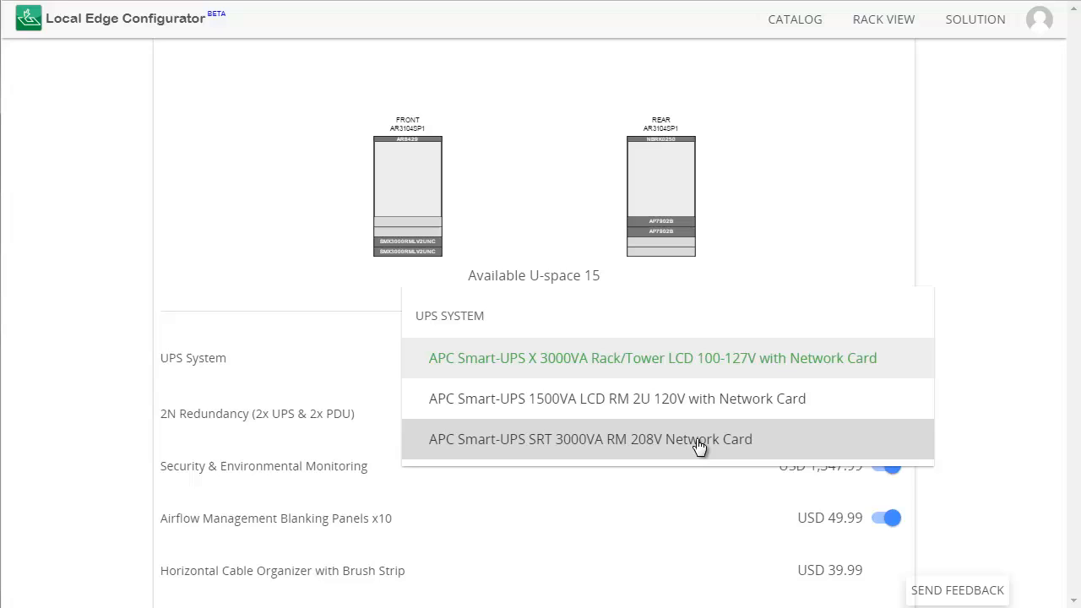
pyautogui.click(589, 439)
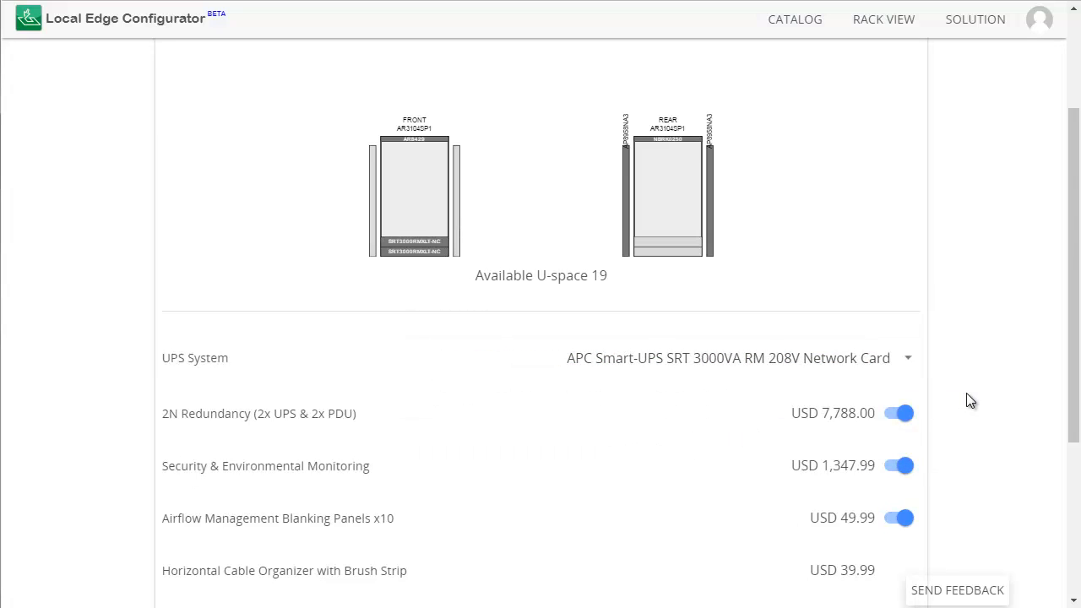
pyautogui.scroll(-3)
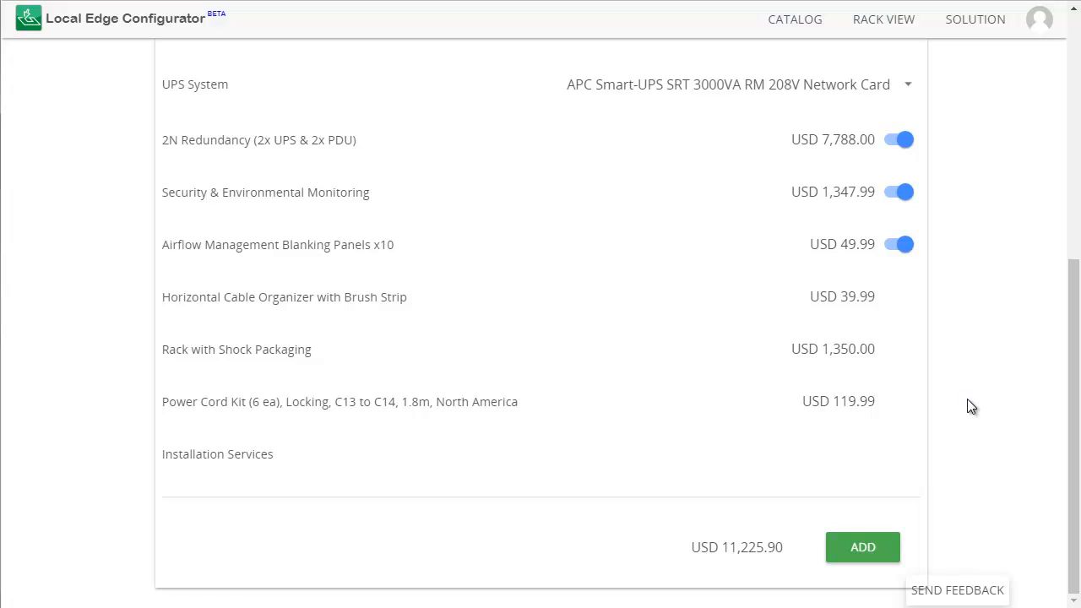
pyautogui.moveTo(901, 513)
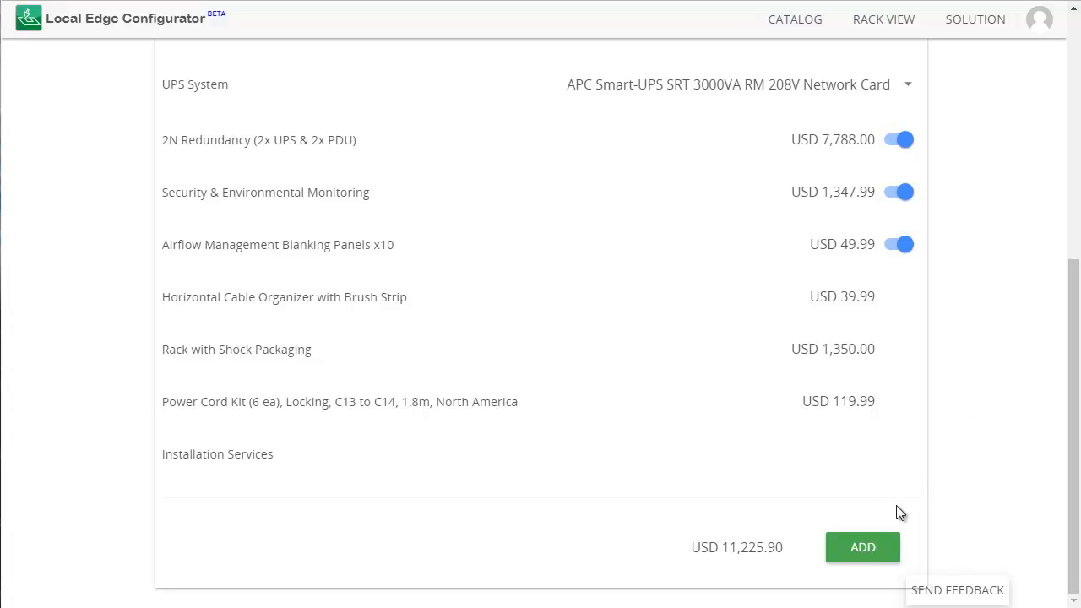
pyautogui.moveTo(962, 487)
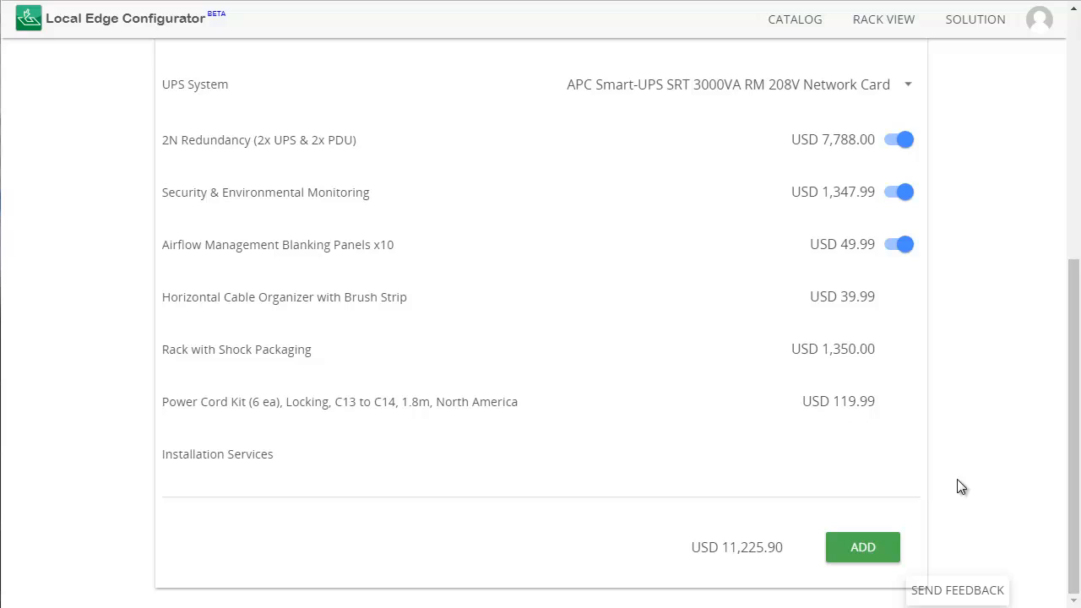
pyautogui.click(862, 547)
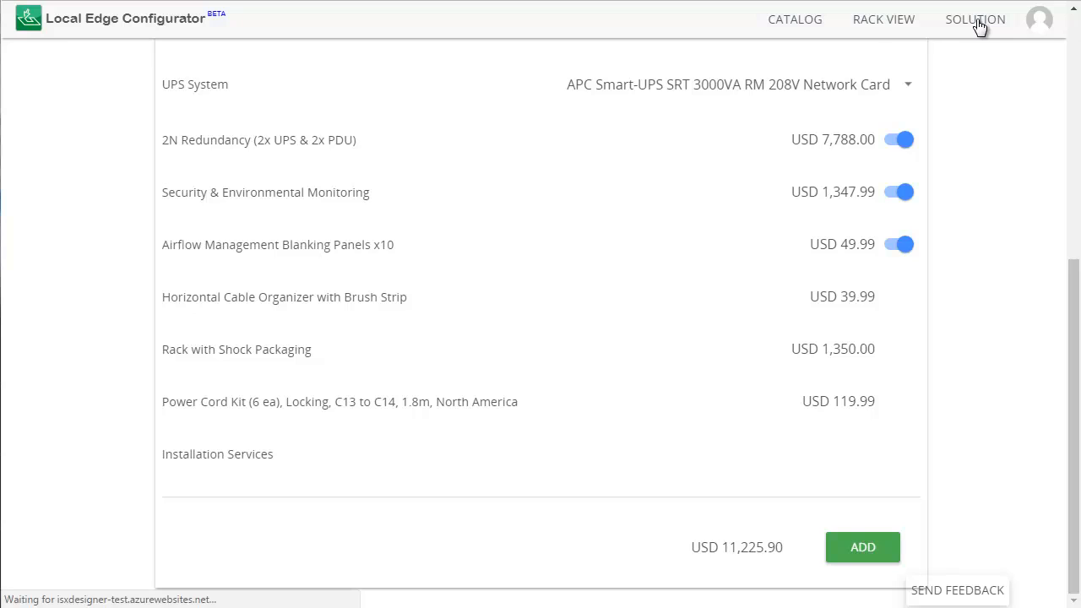
pyautogui.click(975, 19)
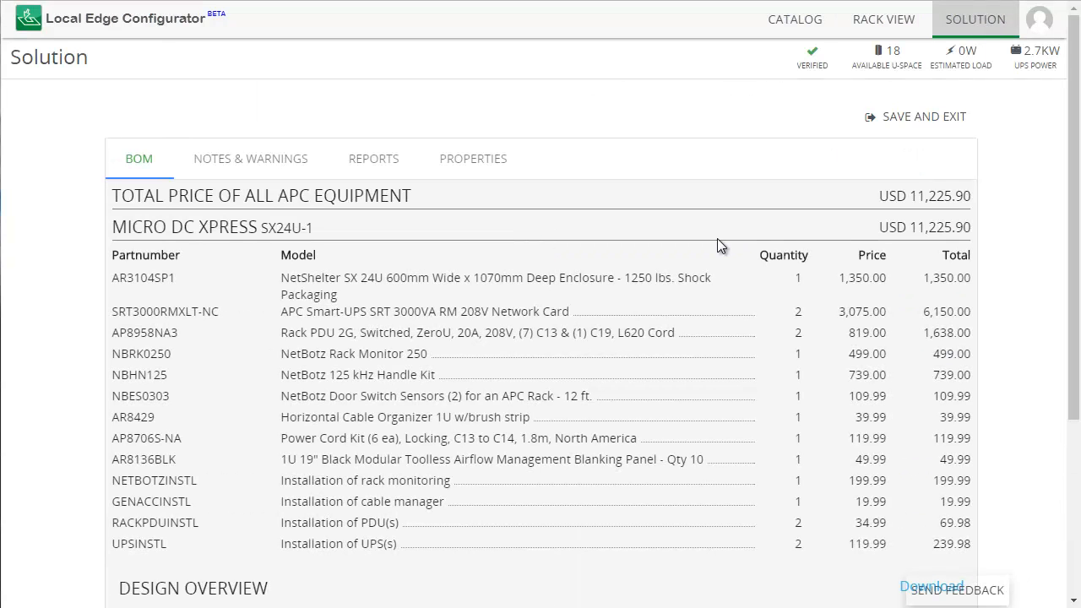
# Look over the USD 11,225.90 bill of materials and bring up the solution's downloadable reports
pyautogui.scroll(-3)
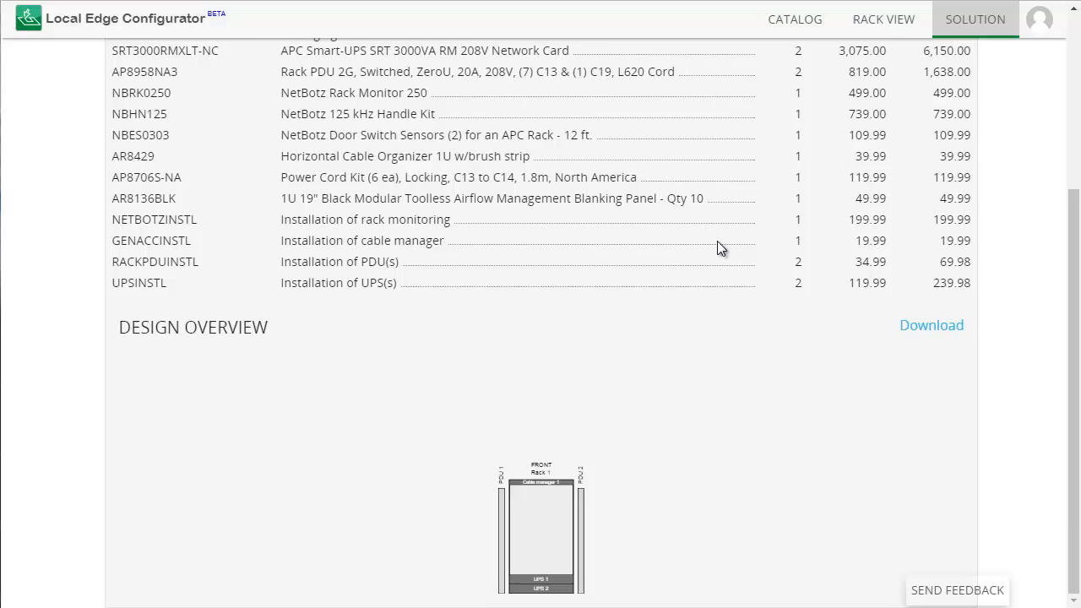
pyautogui.scroll(3)
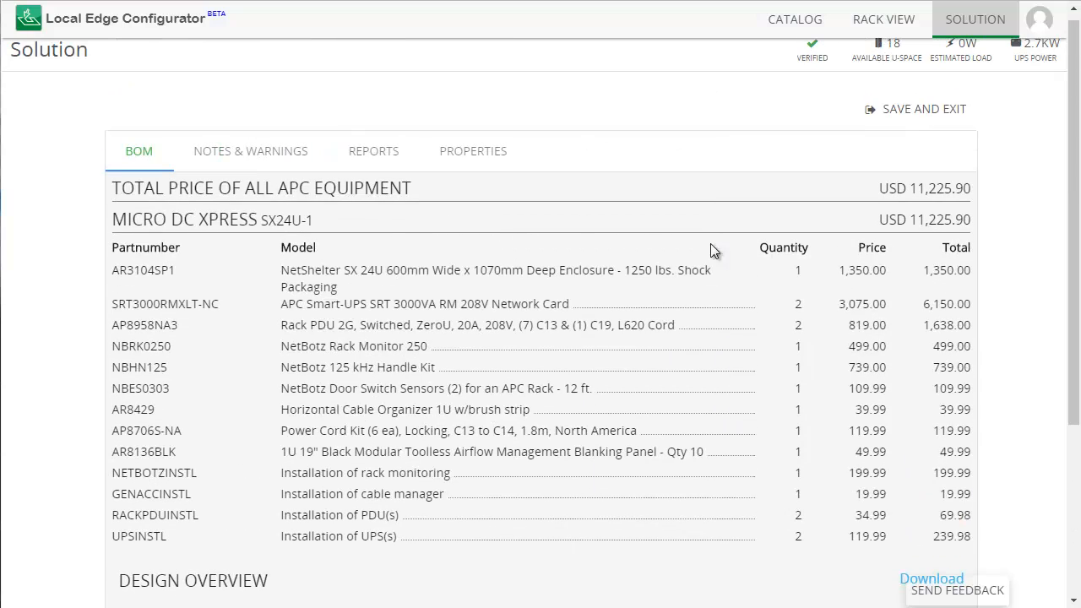
pyautogui.click(373, 152)
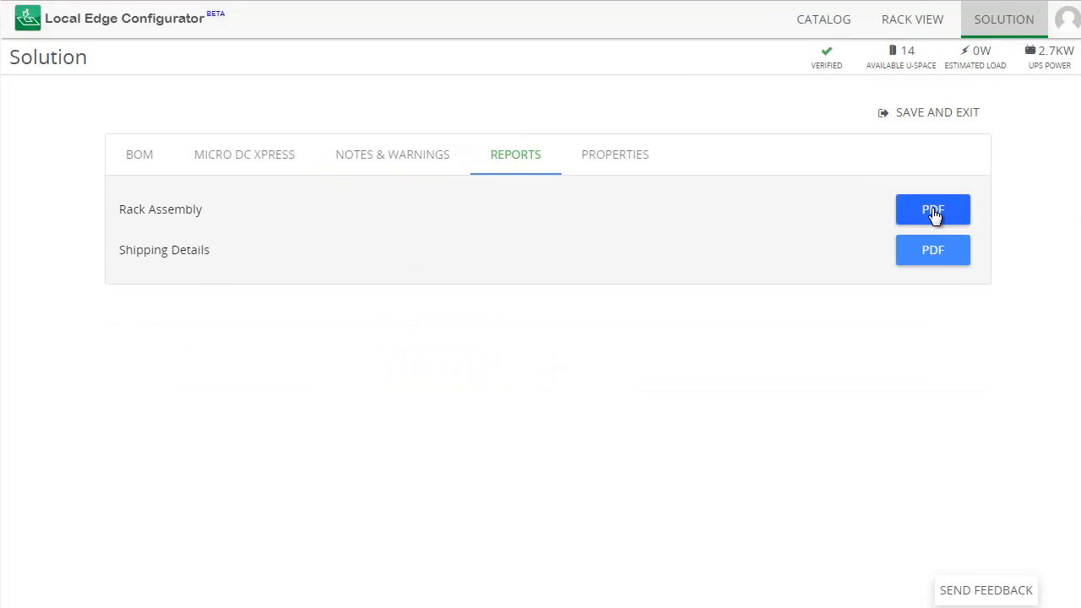
# Download the Rack Assembly PDF for Rack 1, view it, and return to the reports
pyautogui.click(933, 210)
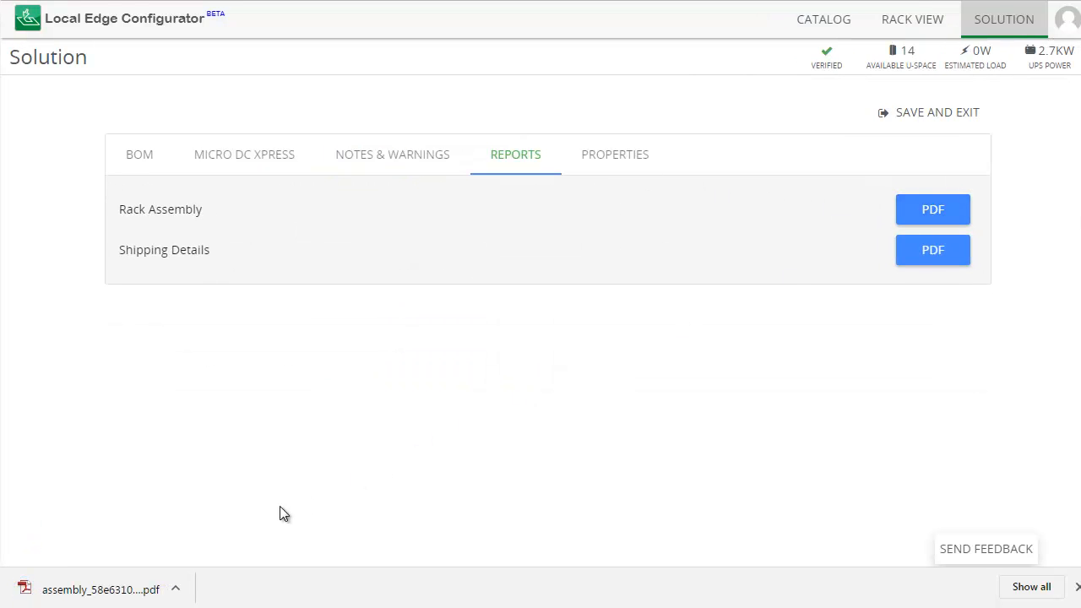
pyautogui.click(933, 209)
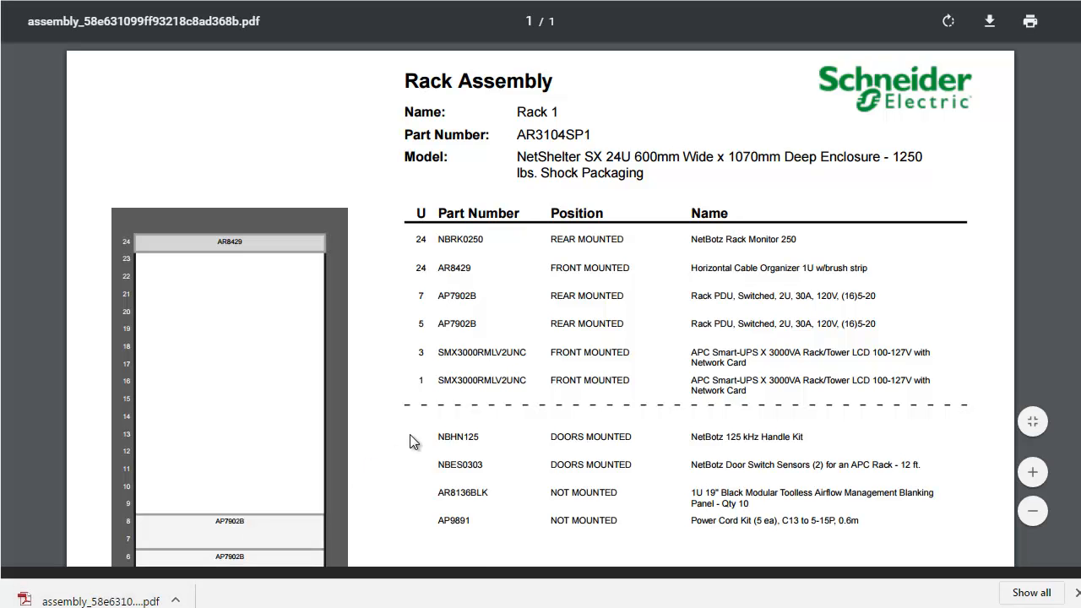
pyautogui.scroll(-3)
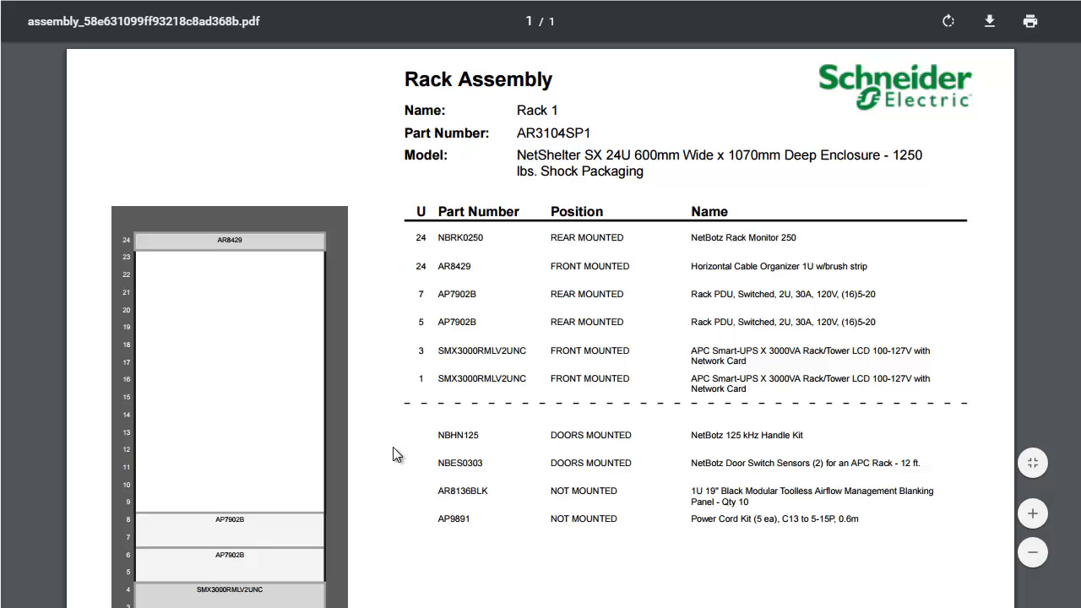
pyautogui.click(933, 210)
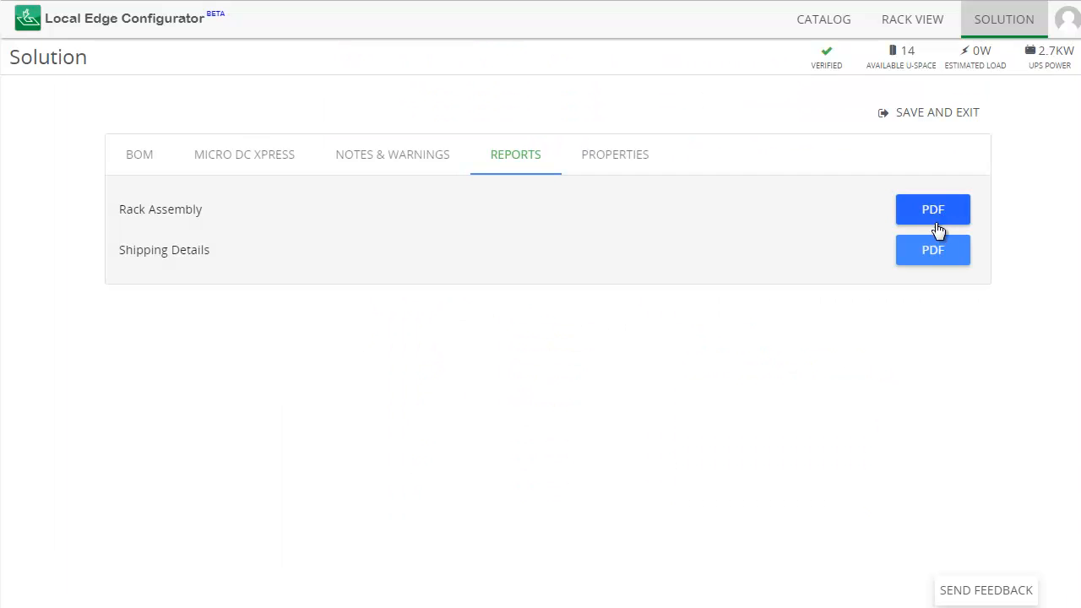
# Download the Shipping Details PDF showing 430.76 lbs total weight, view it, and return
pyautogui.click(932, 250)
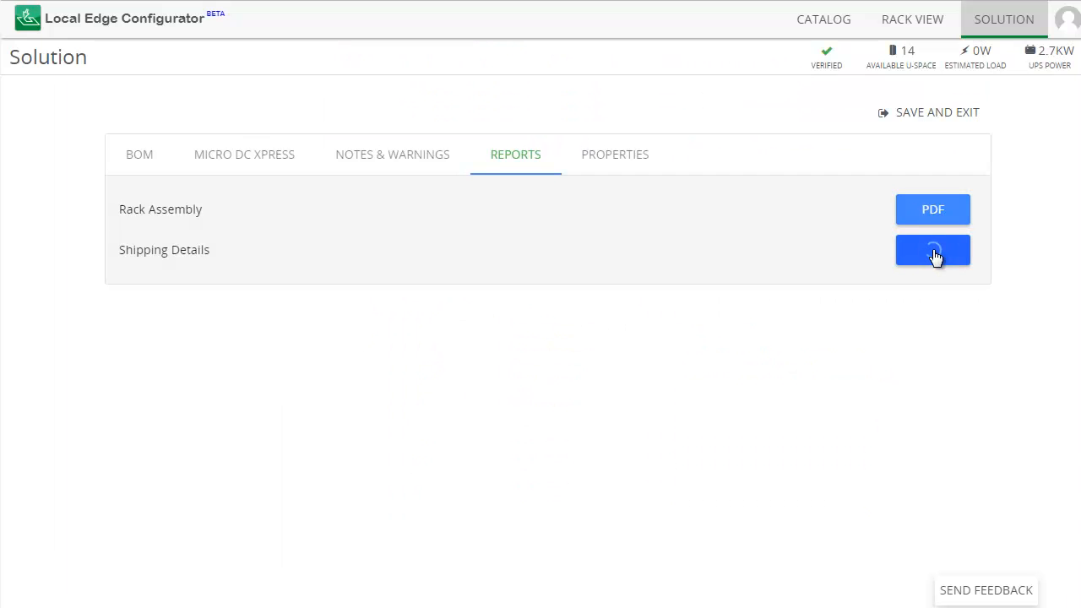
pyautogui.click(933, 250)
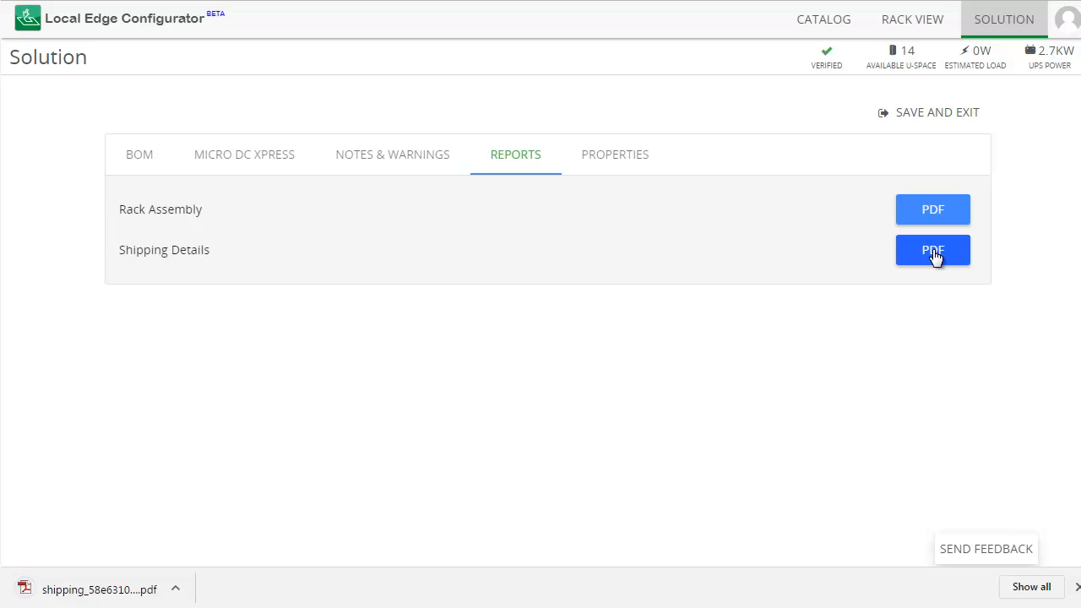
pyautogui.click(933, 250)
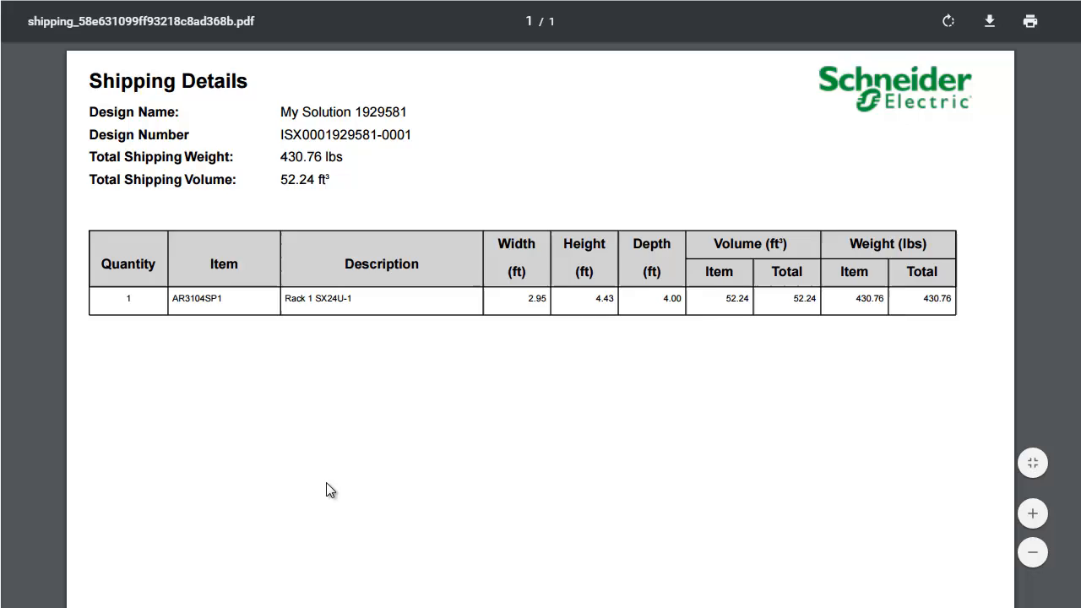
pyautogui.click(933, 250)
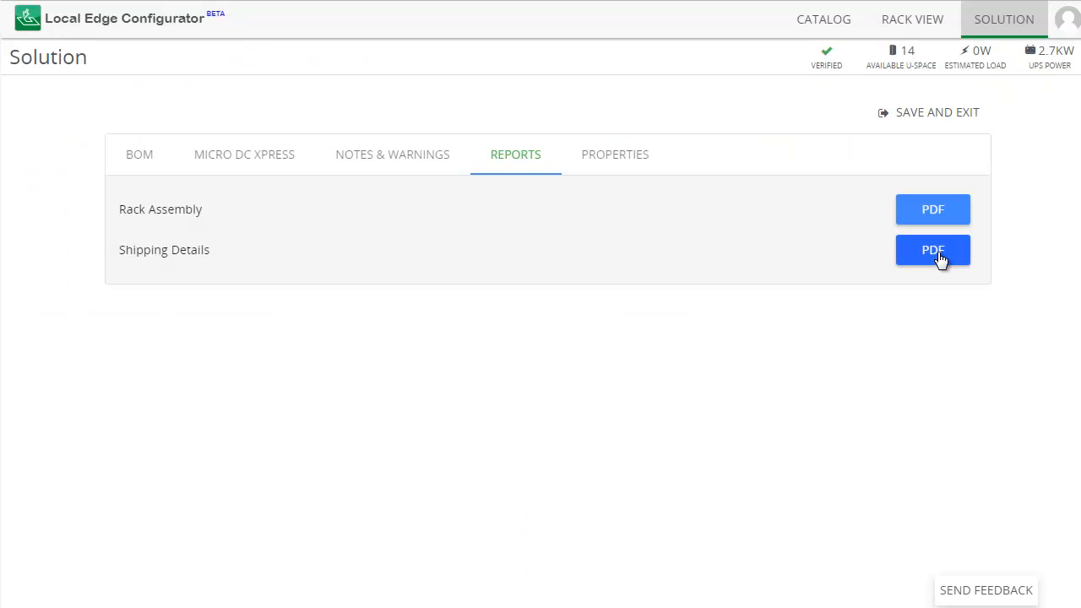